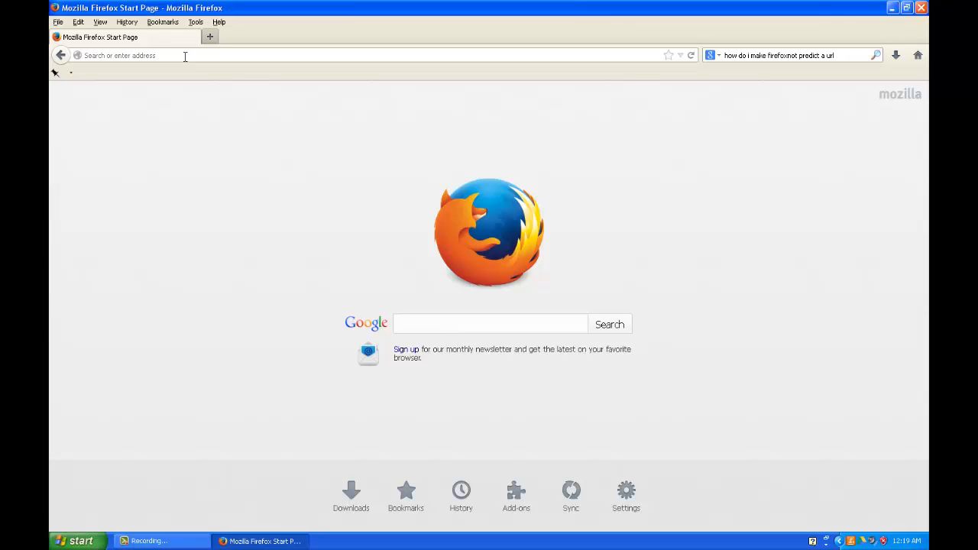
- Navigate to the cuny.edu homepage from the address bar
text(www.cuny.edu/index.html)
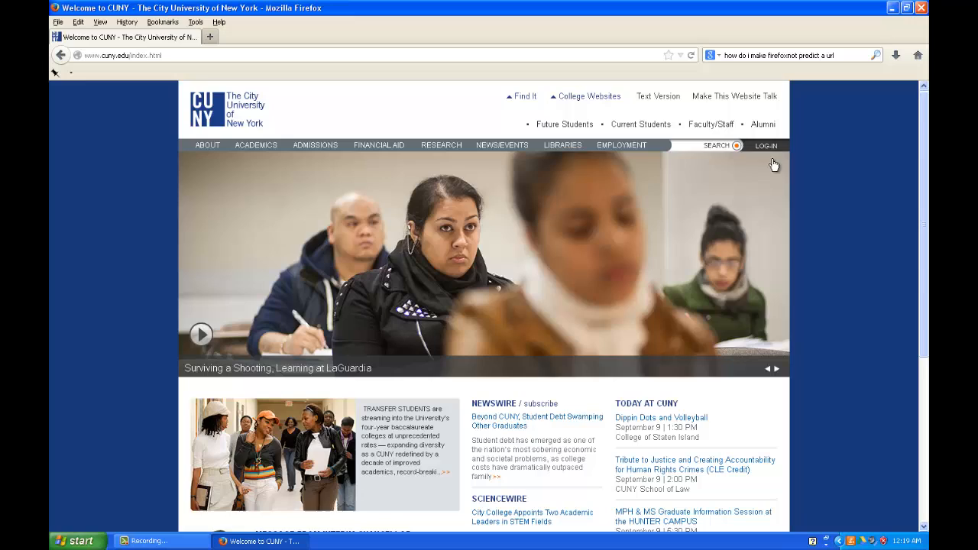
- Reach the CUNY Portal log-in page via the LOG-IN menu's CUNY PORTAL option
click(767, 146)
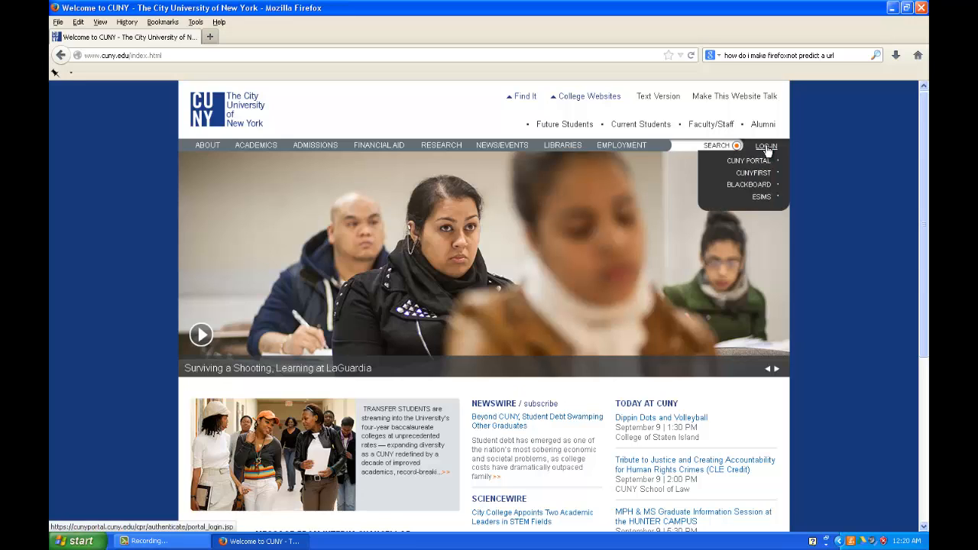
mouse_move(755, 165)
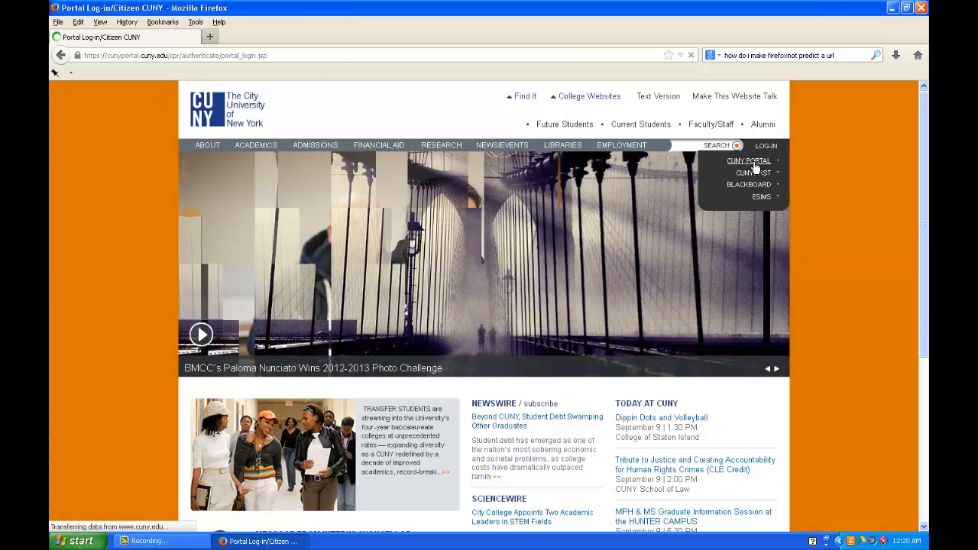
click(749, 161)
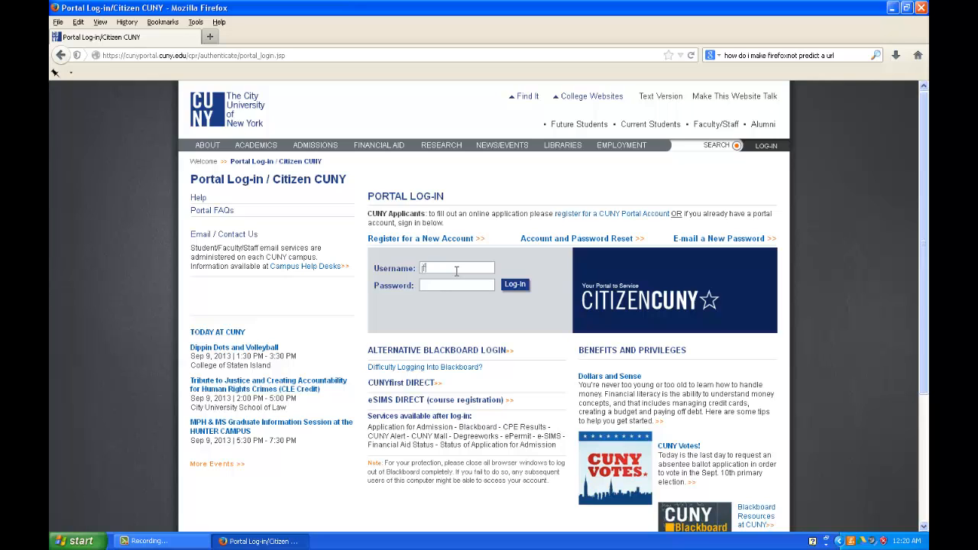
- Sign in with username 'funk' and password to reach the faculty/staff portal dashboard
text(funk)
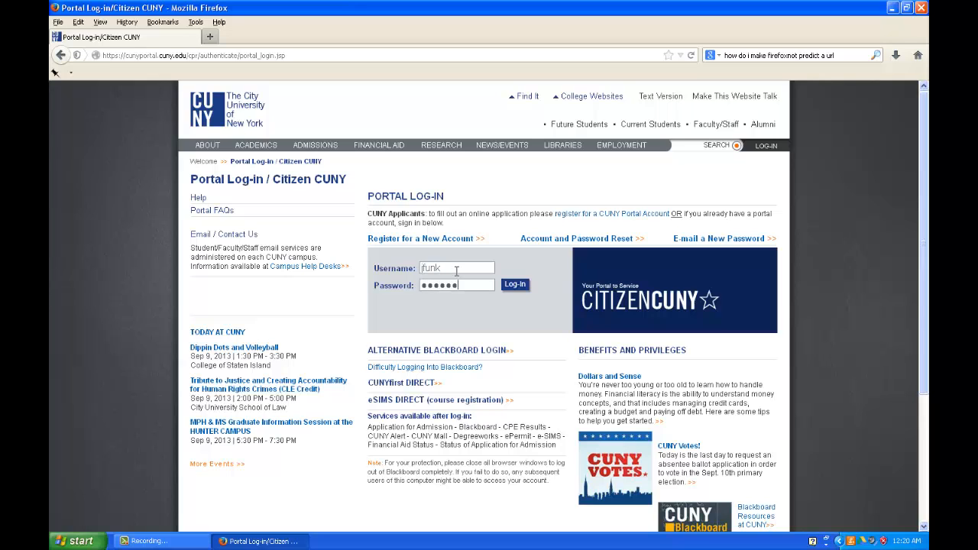
click(515, 284)
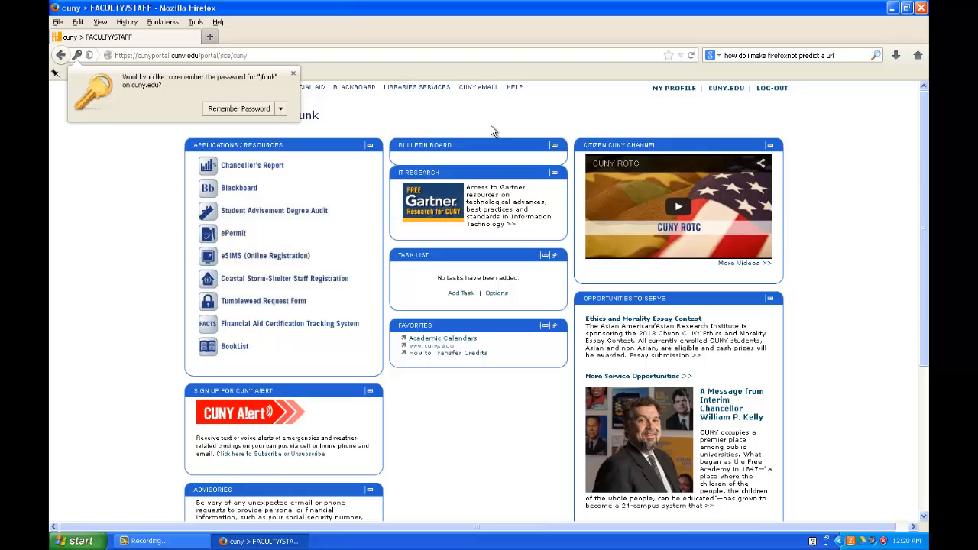
mouse_move(474, 90)
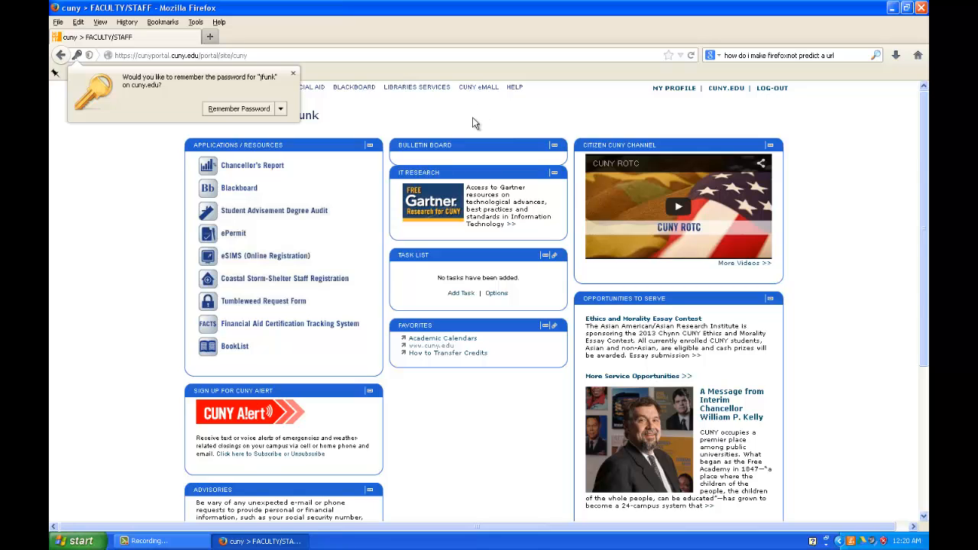
mouse_move(475, 94)
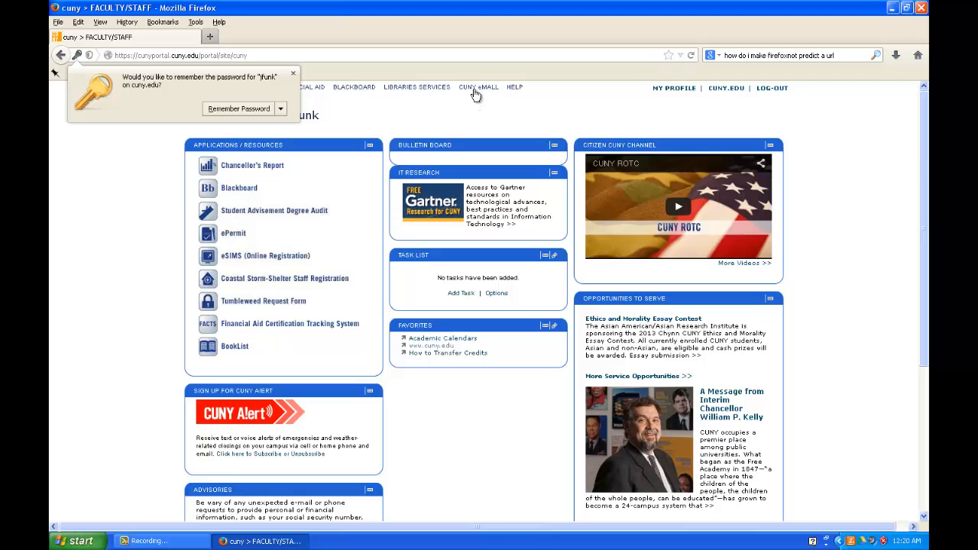
- Go through CUNY eMall's Software category to the Maplesoft Academic Software Center
click(477, 85)
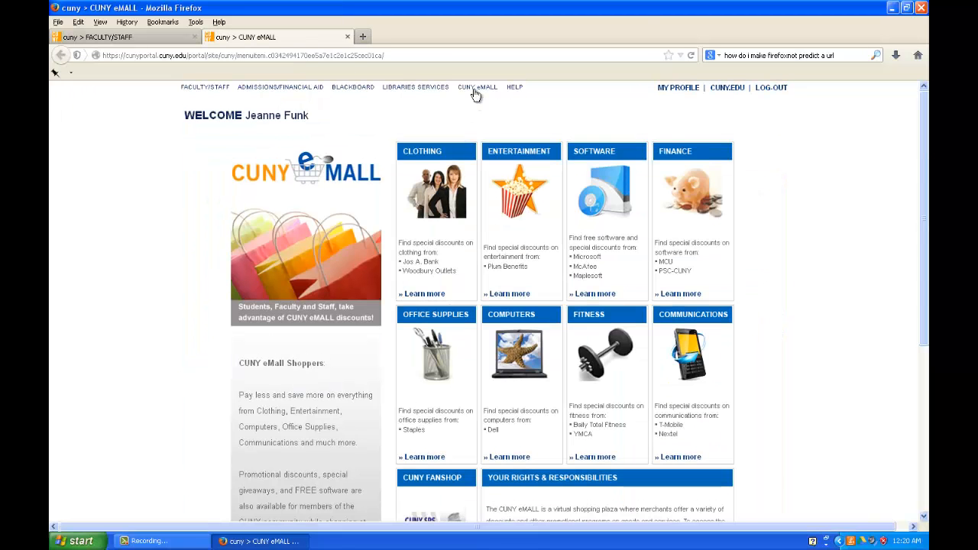
mouse_move(518, 110)
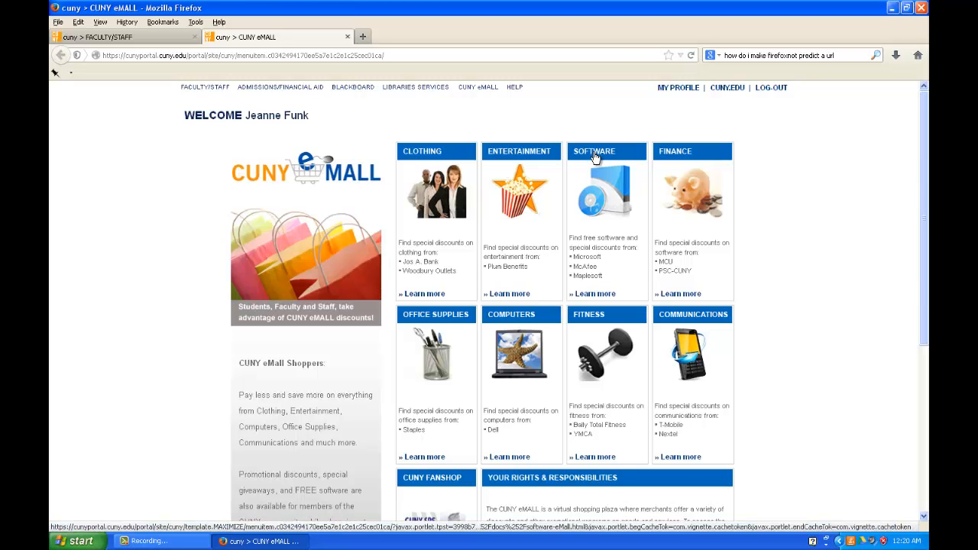
click(593, 293)
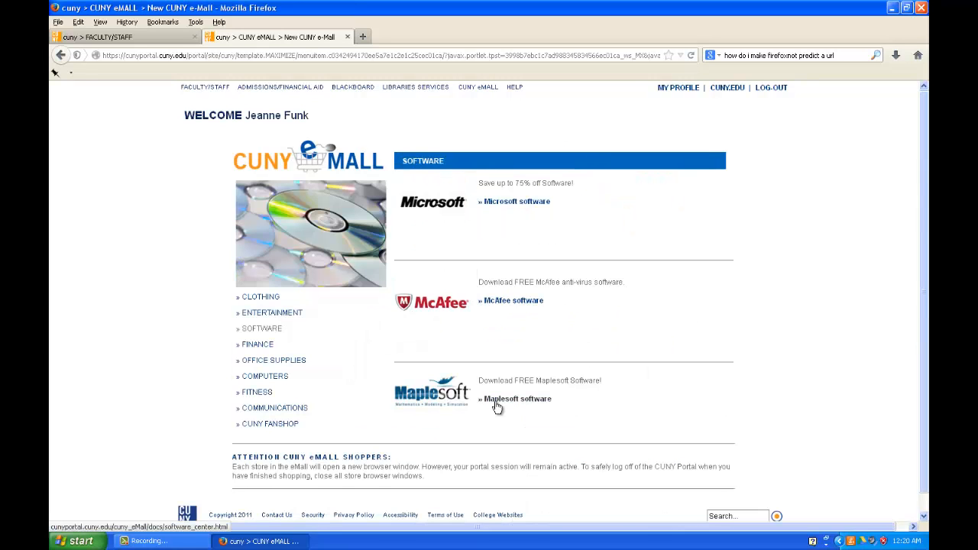
click(513, 399)
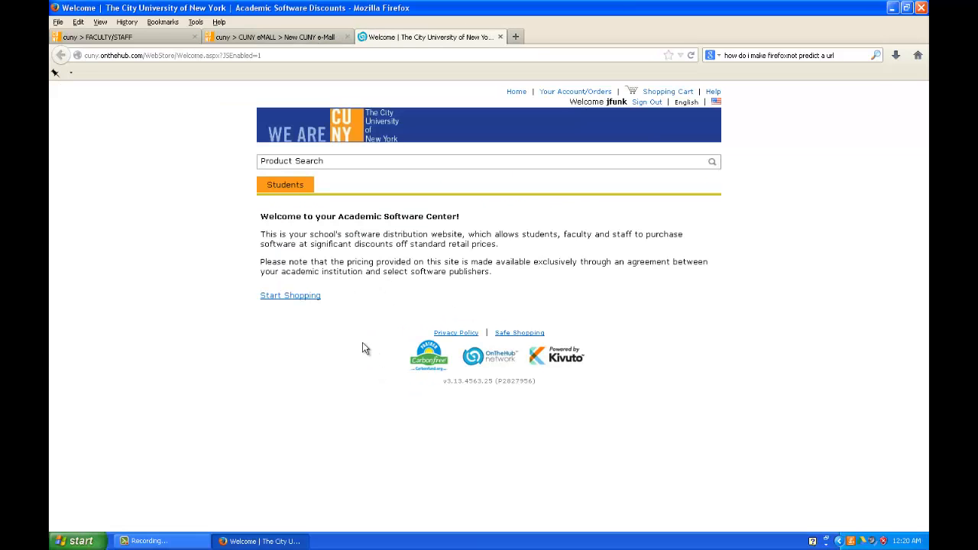
- Start shopping and switch to the More Software catalog listing Maple 17 and McAfee VirusScan
click(290, 295)
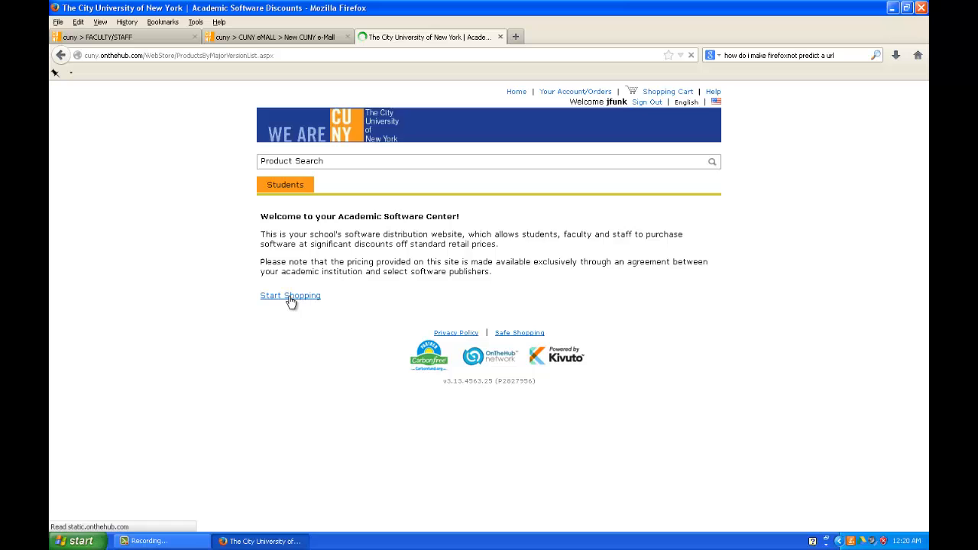
click(291, 295)
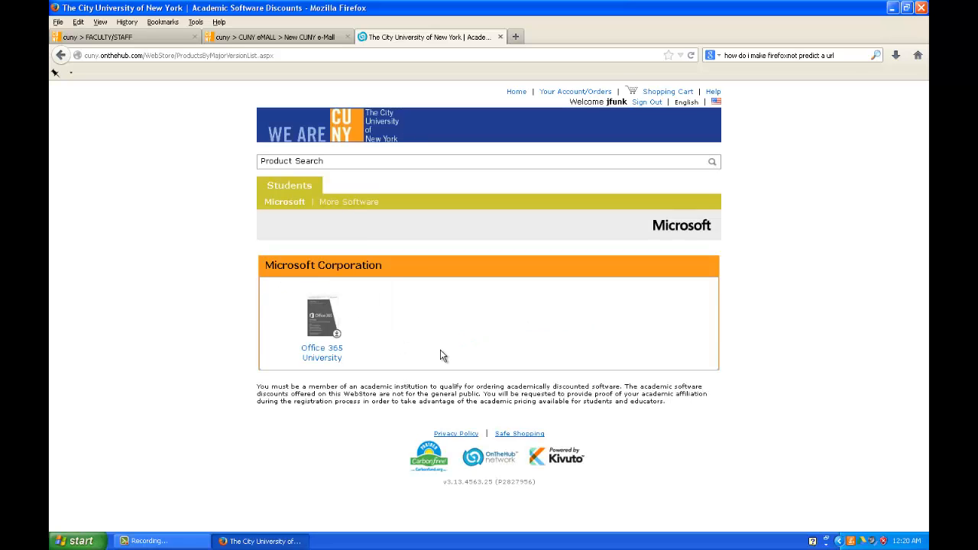
mouse_move(376, 345)
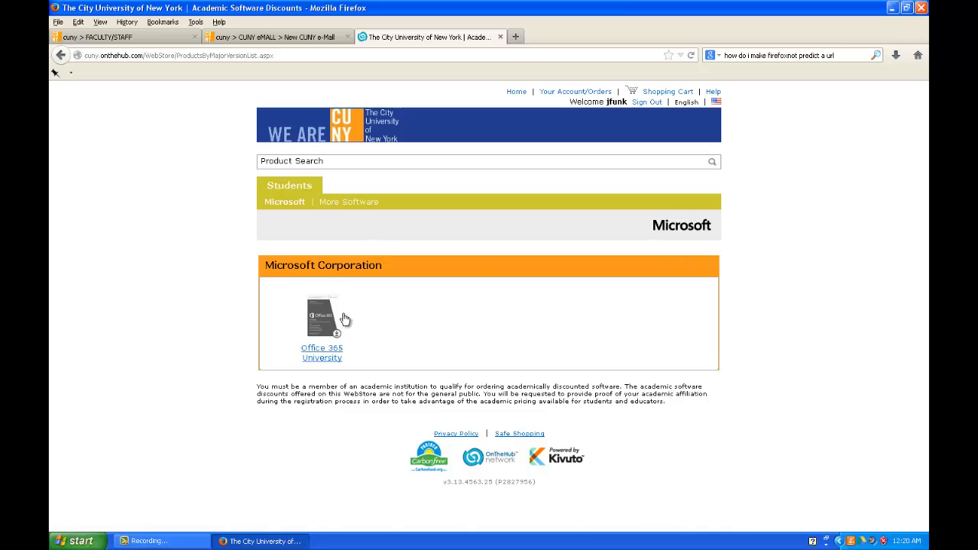
mouse_move(343, 202)
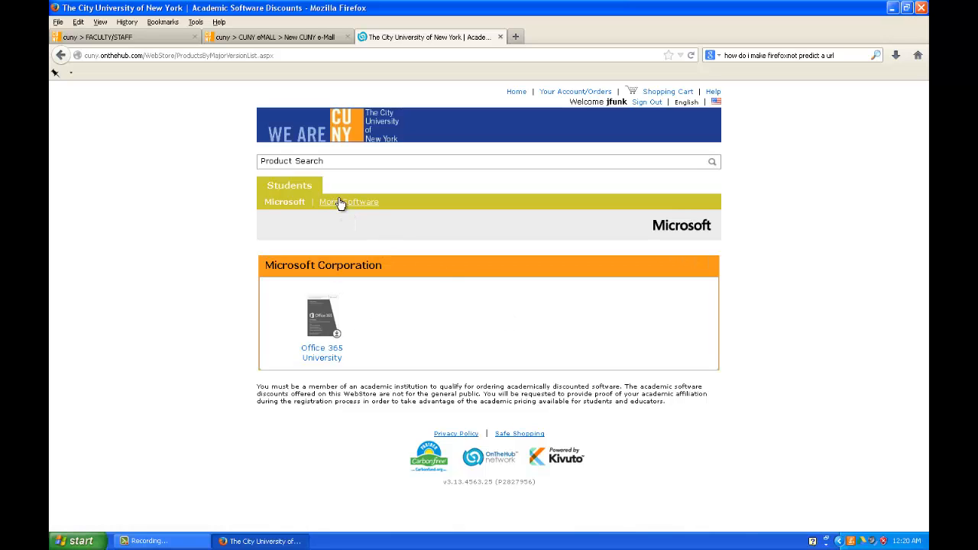
click(349, 202)
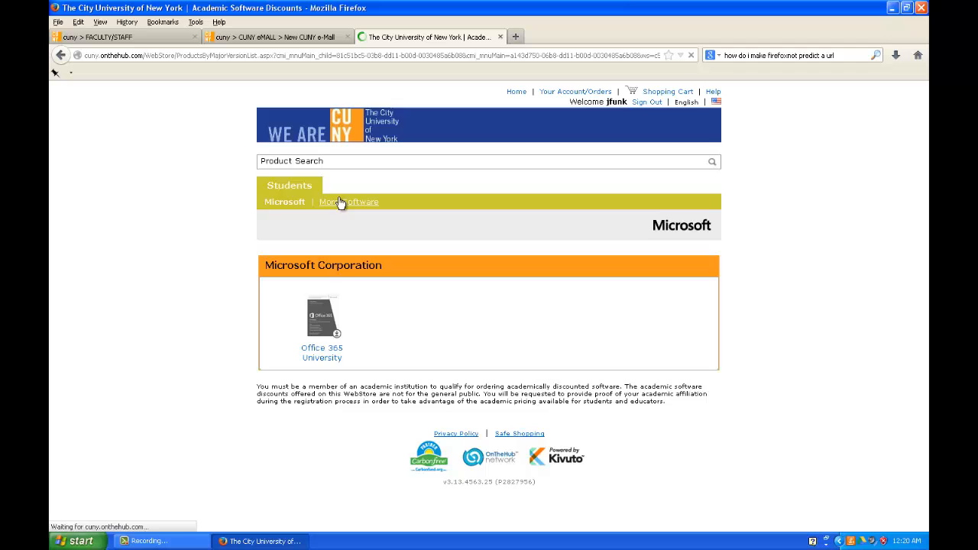
click(349, 202)
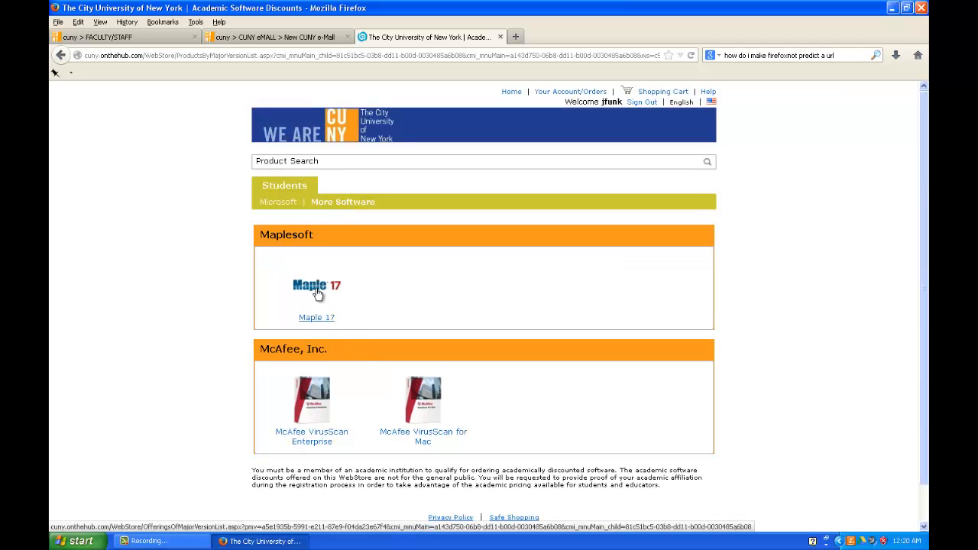
mouse_move(370, 336)
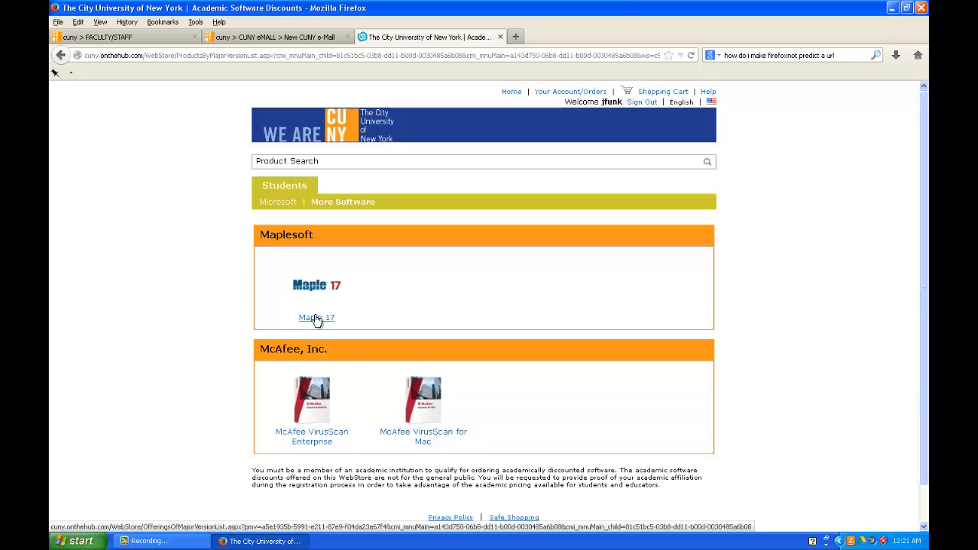
- Add the Maple 17 Windows single user licence to the cart, getting the already-ordered notice
click(315, 316)
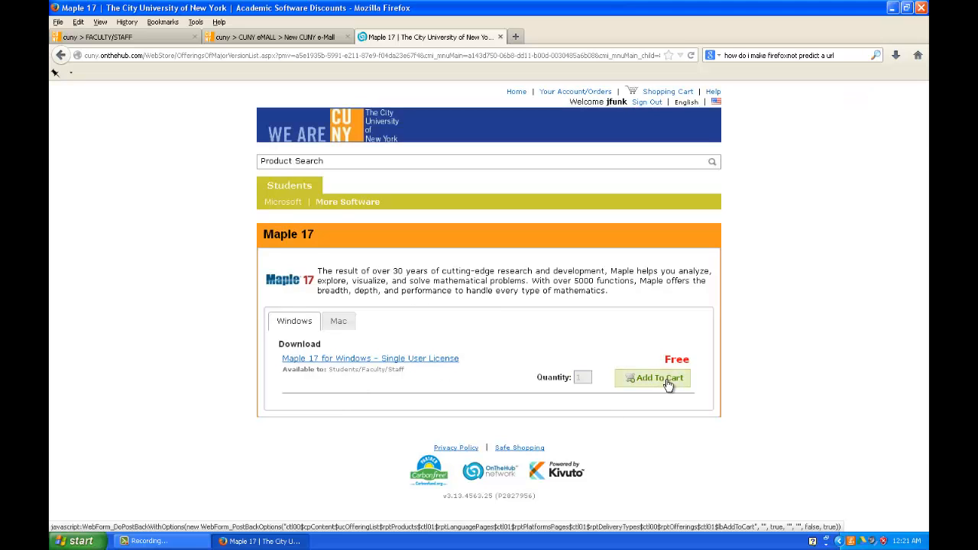
click(657, 379)
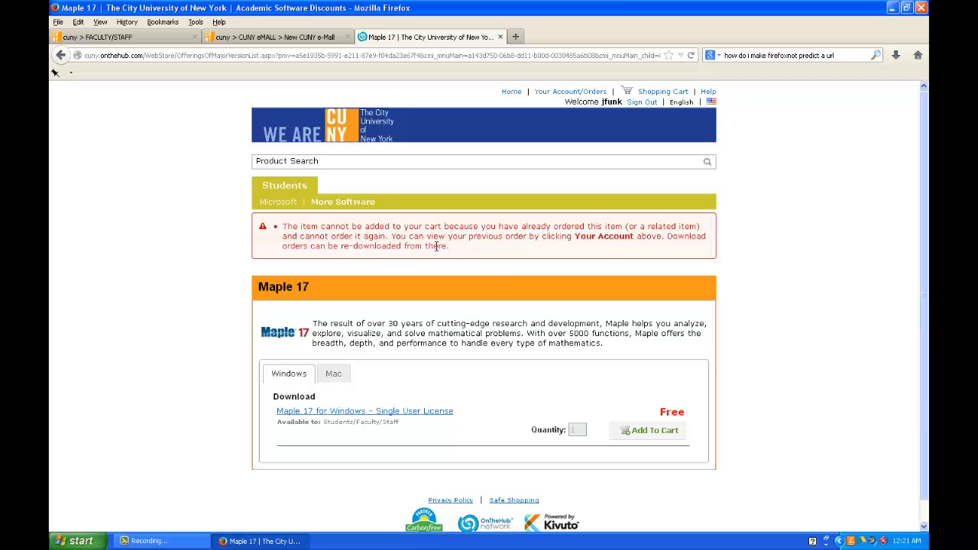
mouse_move(458, 252)
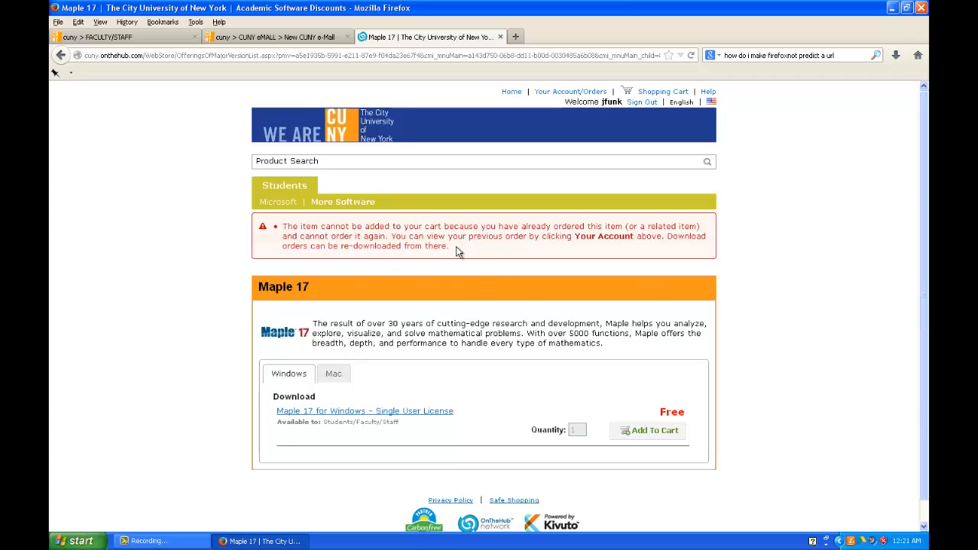
mouse_move(448, 246)
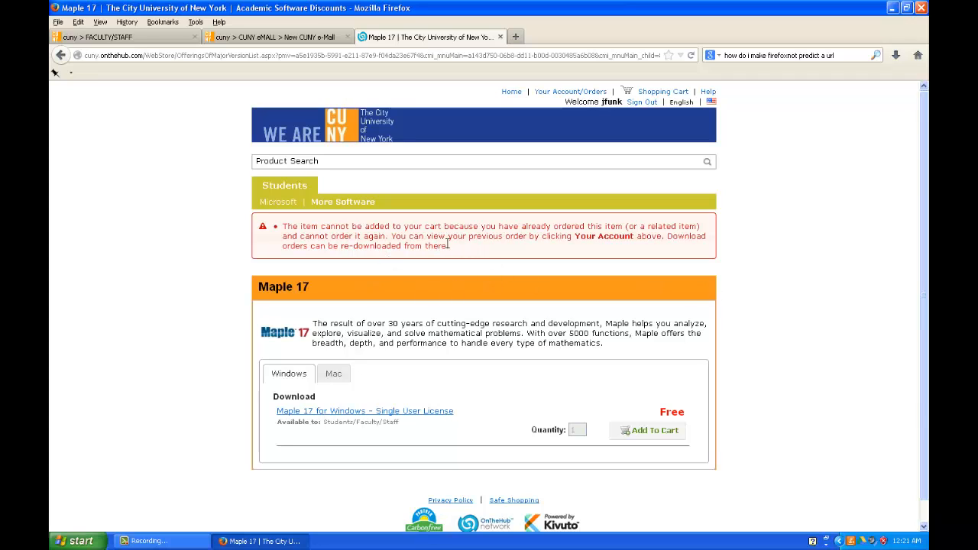